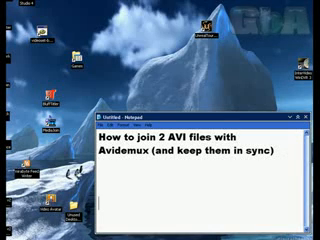
Step: Note that Avidemux is being launched (it's free) while the editor starts beside the notes
{"action": "type", "text": "launchin"}
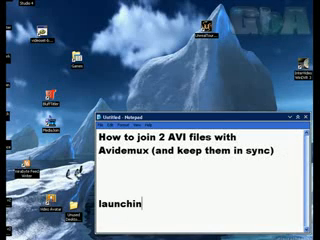
{"action": "type", "text": "AviDemux"}
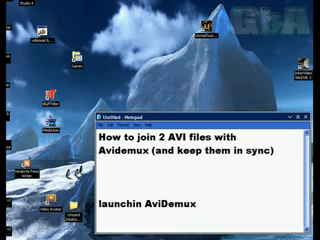
{"action": "type", "text": "(it"}
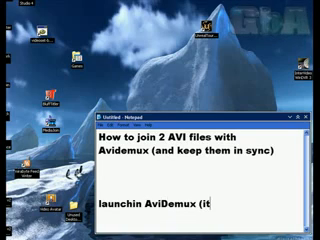
{"action": "type", "text": "s free)"}
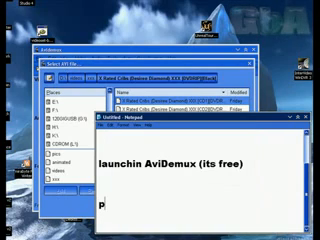
Step: Note 'pick the 1st file' while the first AVI clip is chosen
{"action": "type", "text": "pick the 1st"}
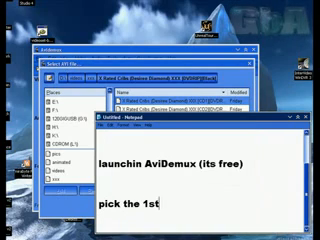
{"action": "type", "text": "file"}
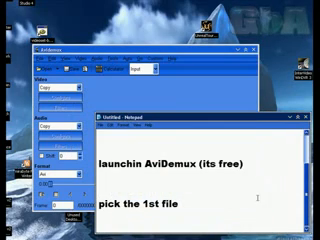
Step: Note 'build the time map (keeps stuff in sync), then unpack' as the first clip is processed
{"action": "type", "text": "buil"}
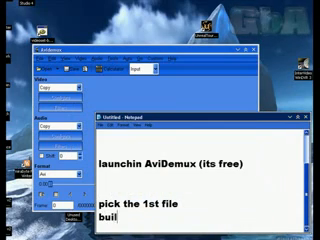
{"action": "type", "text": "ld the time ma"}
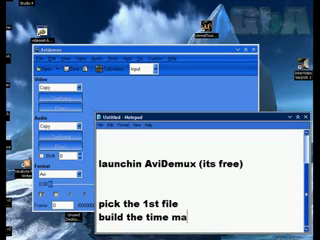
{"action": "type", "text": "(keeps"}
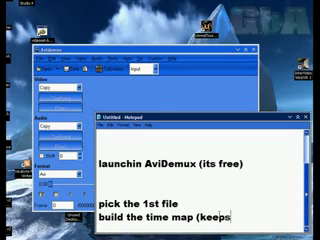
{"action": "type", "text": "stuff in sync"}
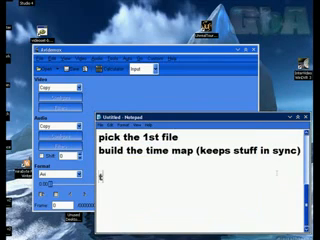
{"action": "type", "text": "then unpack it"}
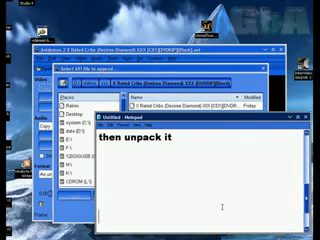
Step: Note 'add 2nd clip' while the second AVI is appended
{"action": "type", "text": "add 2nd"}
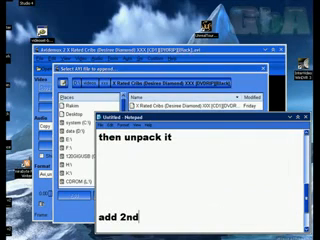
{"action": "type", "text": "clip"}
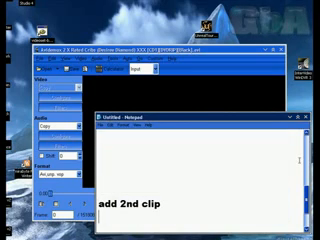
Step: Note 'build time map and unpack bitstream again' for the joined clips
{"action": "type", "text": "build time map again and"}
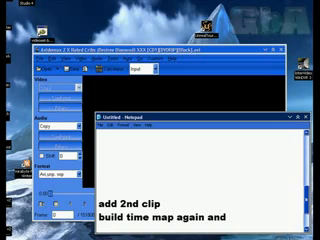
{"action": "key", "text": "BackSpace"}
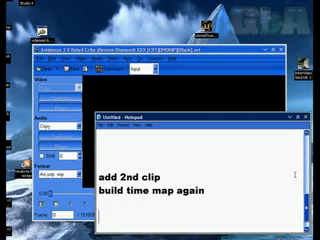
{"action": "type", "text": "anfd"}
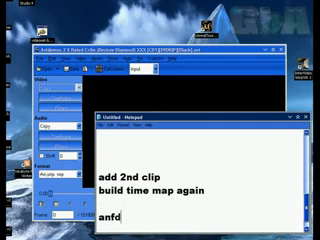
{"action": "type", "text": "and unpack"}
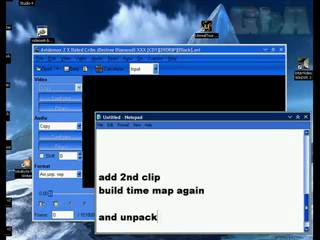
{"action": "type", "text": "bitsrea"}
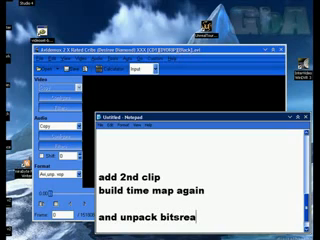
{"action": "type", "text": "m"}
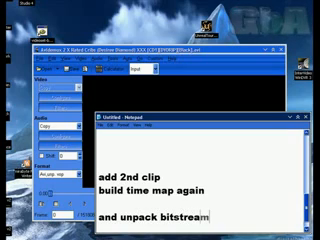
{"action": "type", "text": "again"}
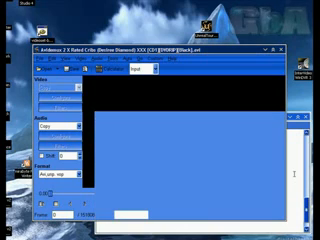
Step: Acknowledge the message shown after unpacking with OK
{"action": "left_click", "coordinate": [18, 54]}
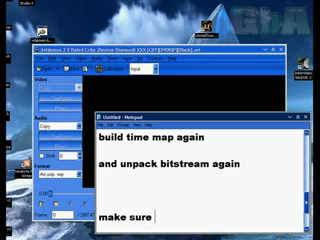
Step: Note 'make sure video and audio are' in copy mode while the save dialog comes up
{"action": "type", "text": "video and"}
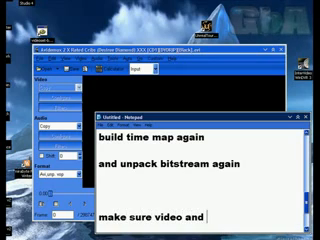
{"action": "type", "text": "audio ar"}
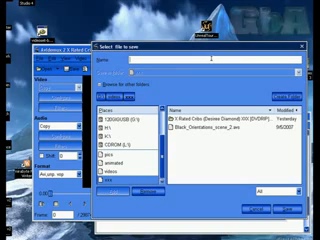
Step: Name the joined output file 'x.avi' in the save dialog
{"action": "type", "text": "x_rated_cribs"}
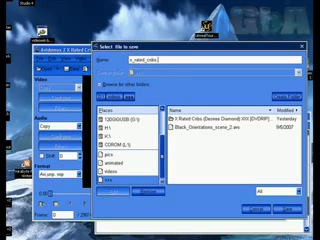
{"action": "type", "text": ".avi"}
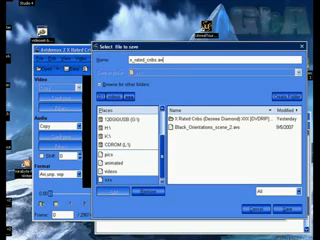